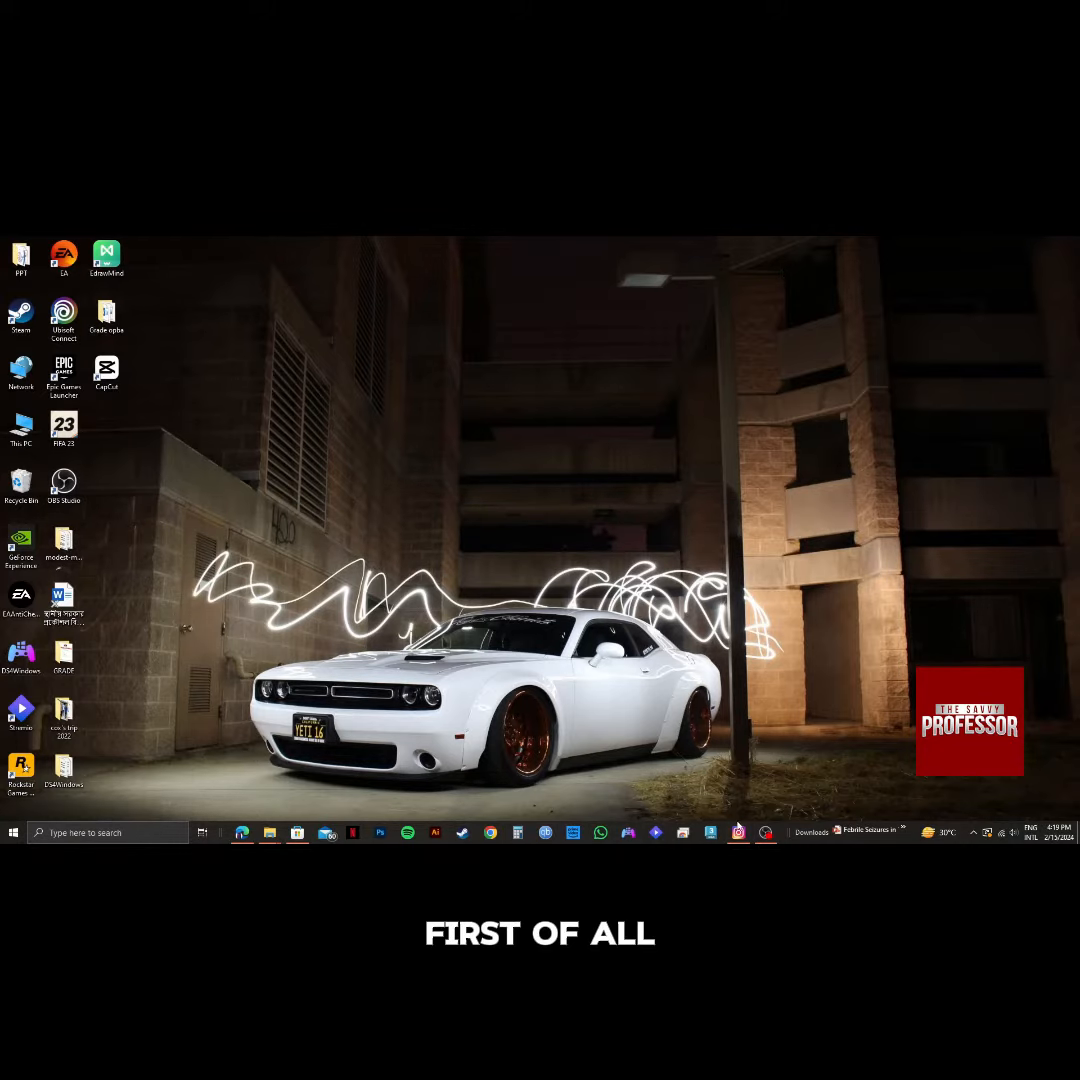
mouse_move(738, 832)
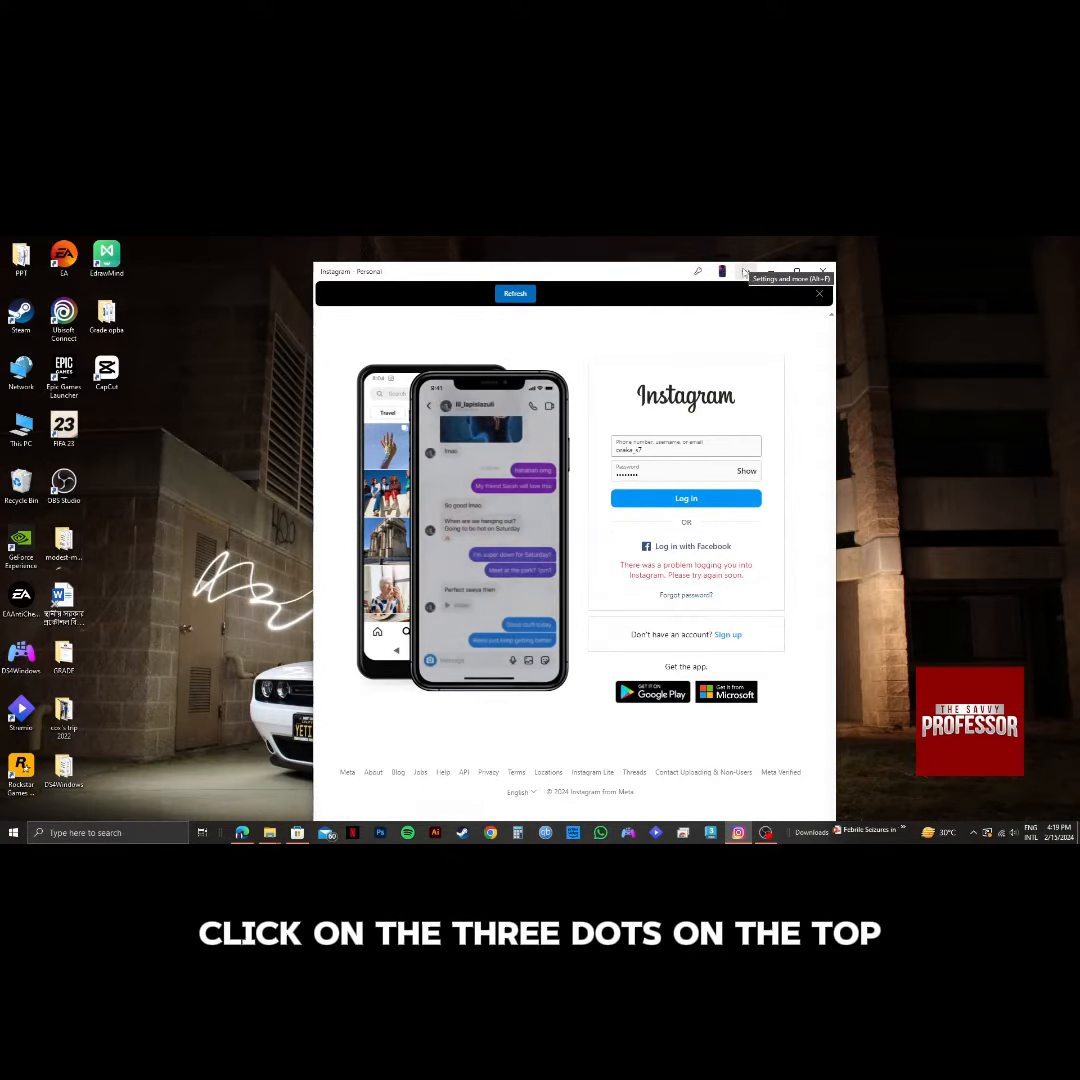
Step: From the Instagram app's three-dots menu, open its App settings page in Edge
left_click(746, 272)
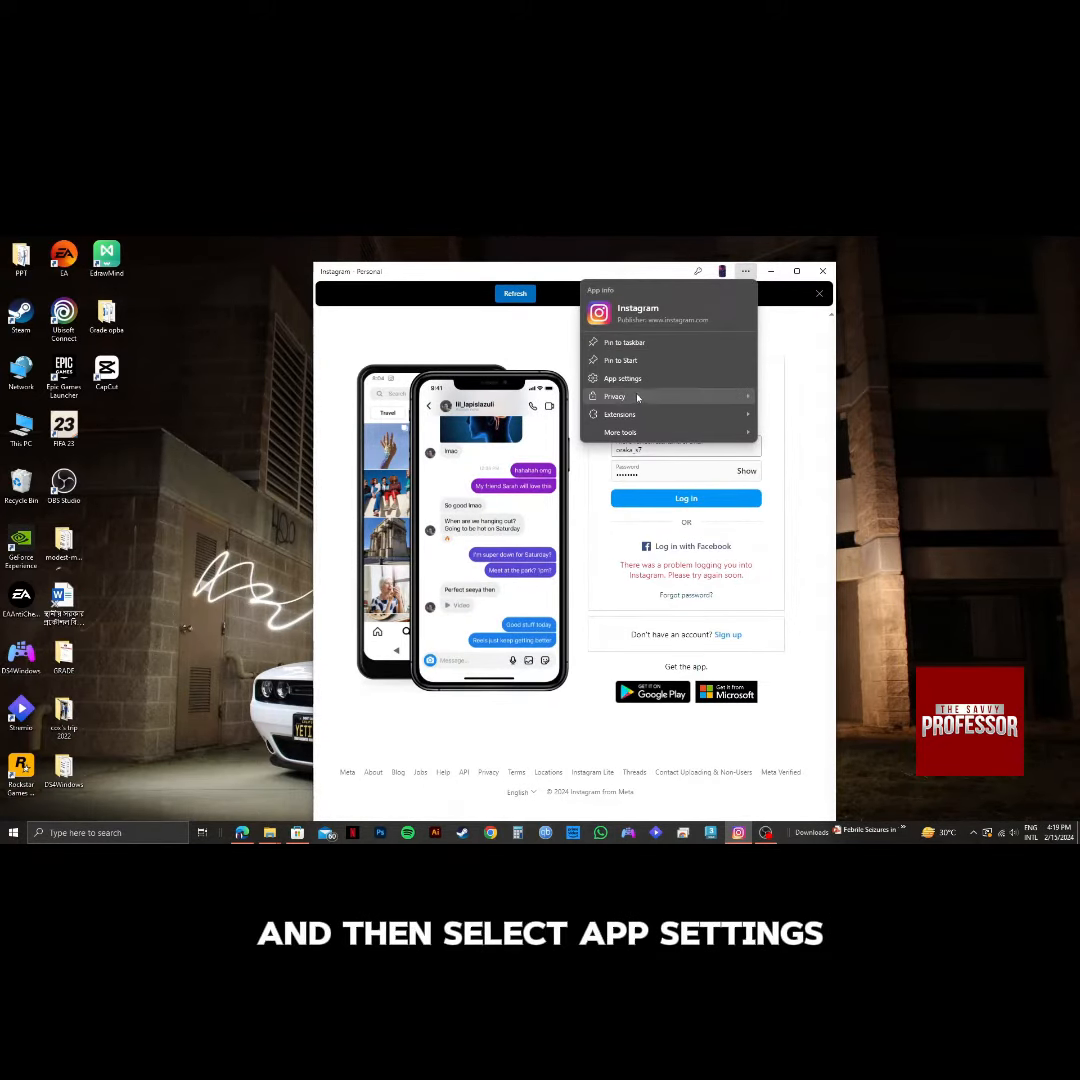
mouse_move(622, 378)
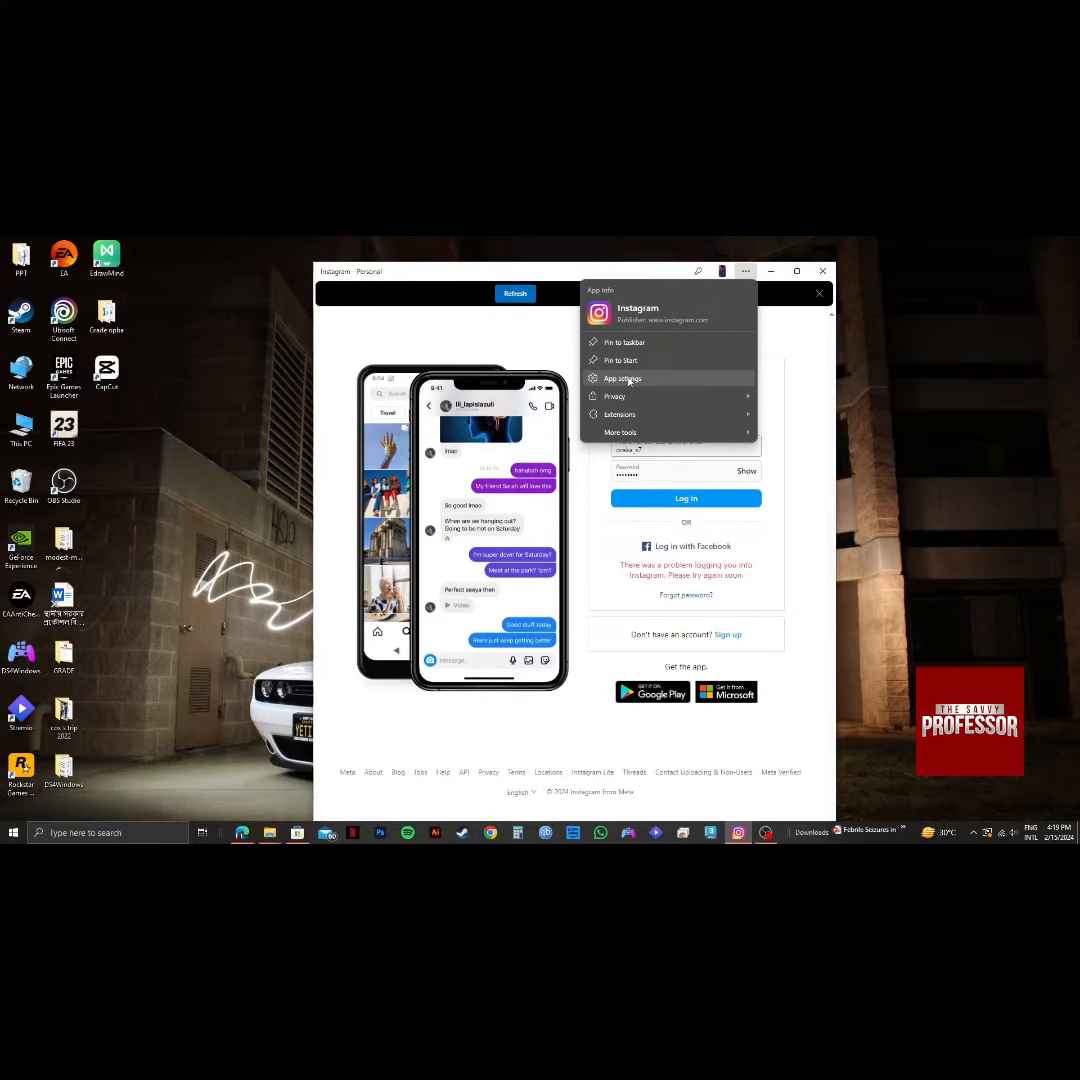
left_click(622, 378)
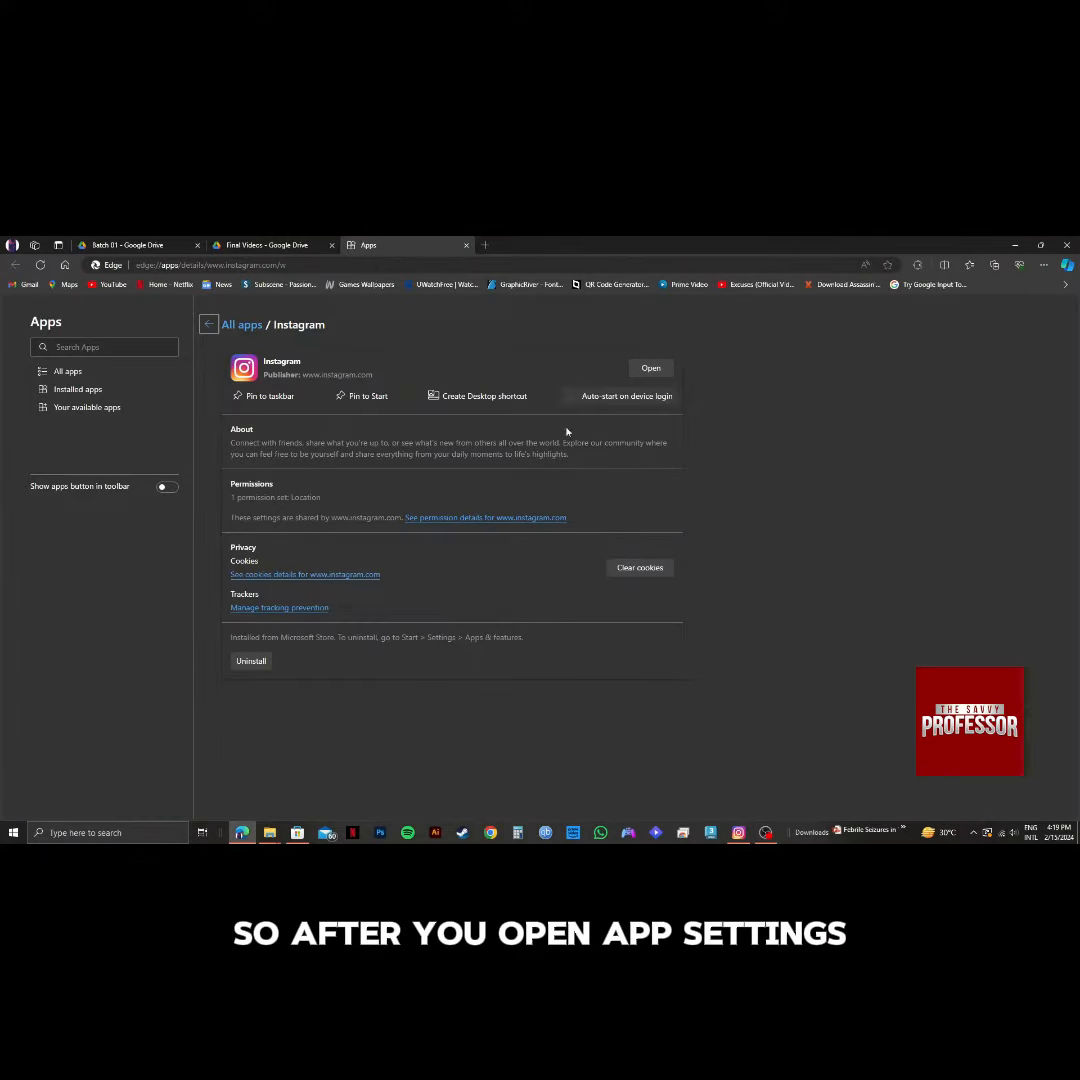
mouse_move(420, 542)
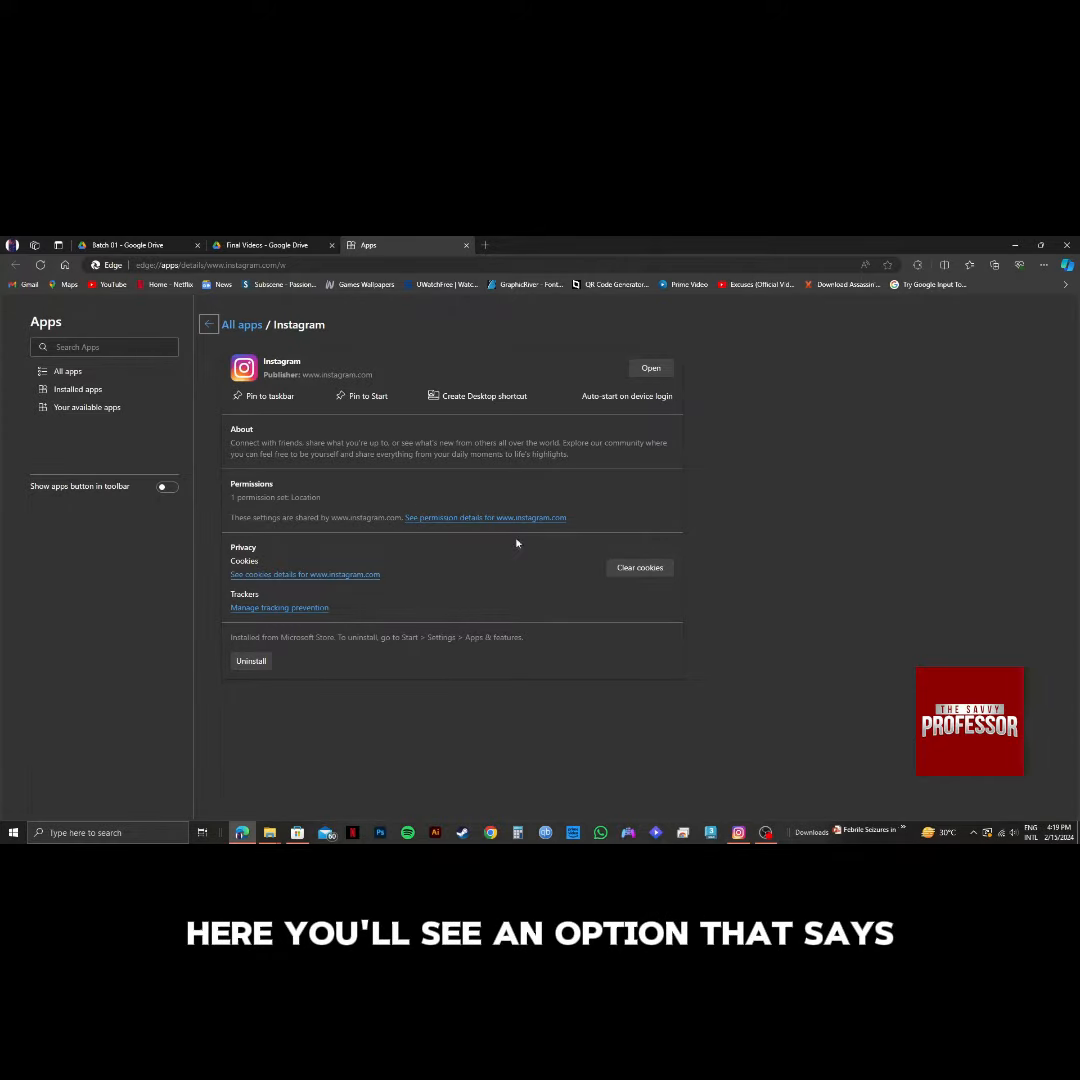
mouse_move(416, 536)
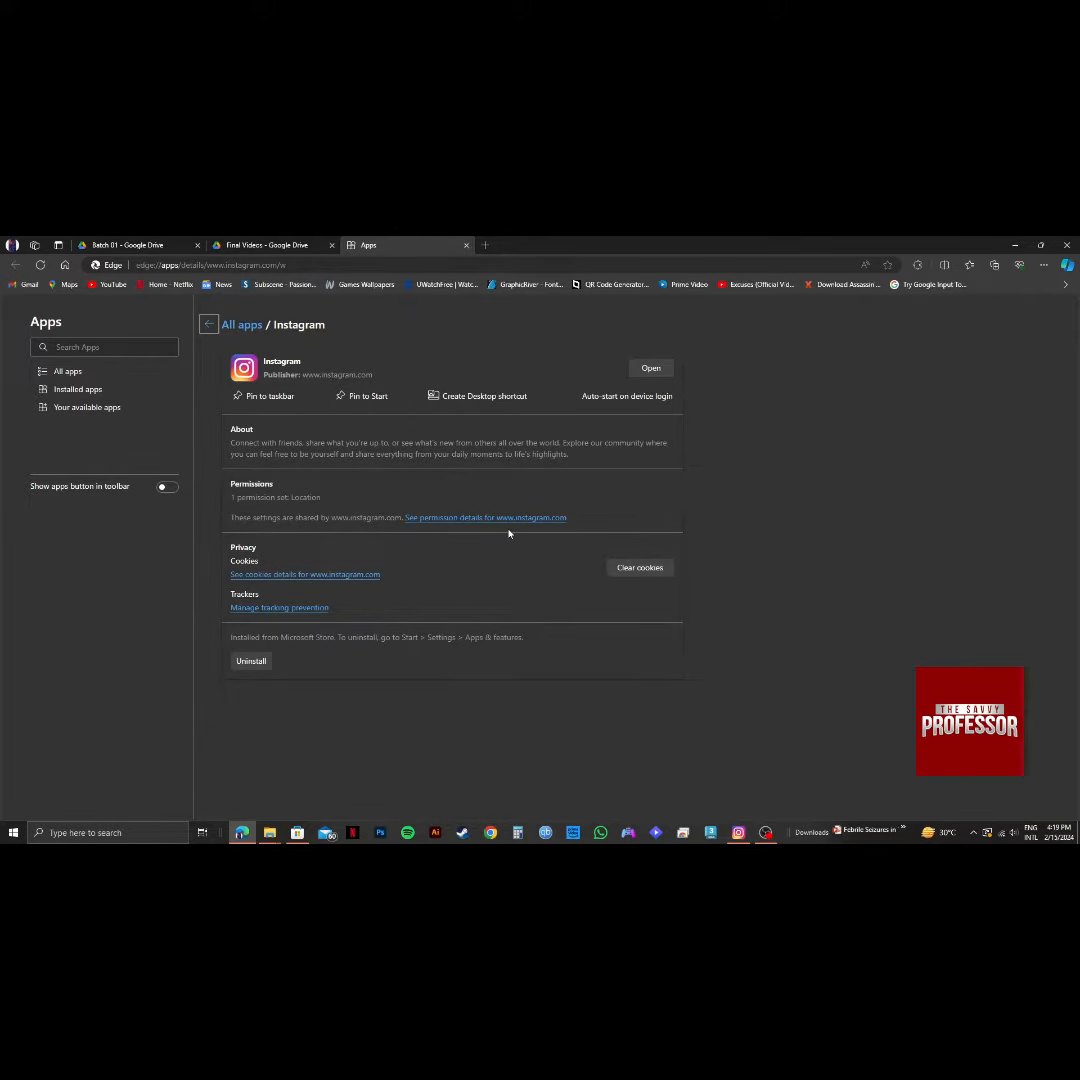
left_click(484, 516)
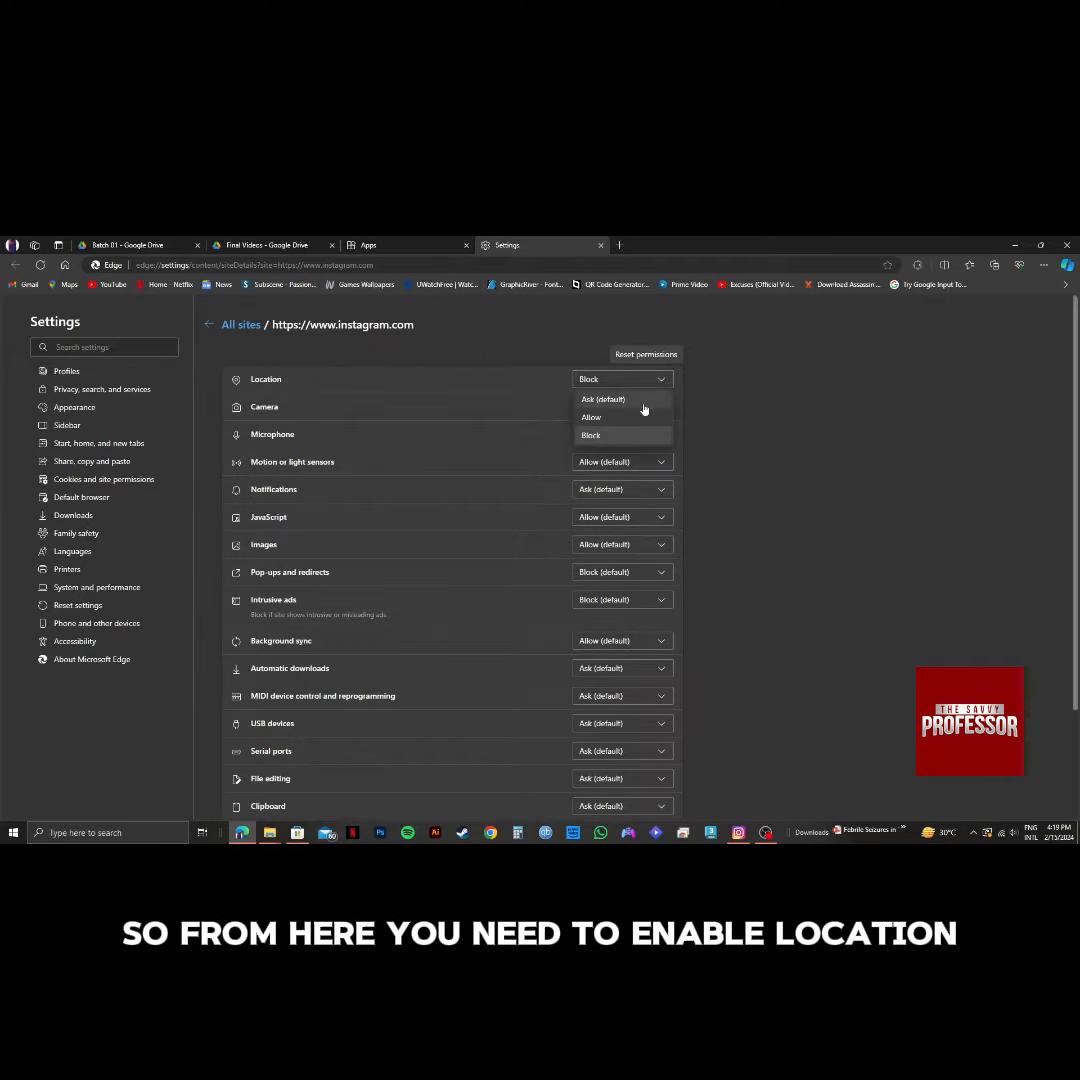
Step: Set Location to Allow for instagram.com, then close the Instagram app window
left_click(590, 416)
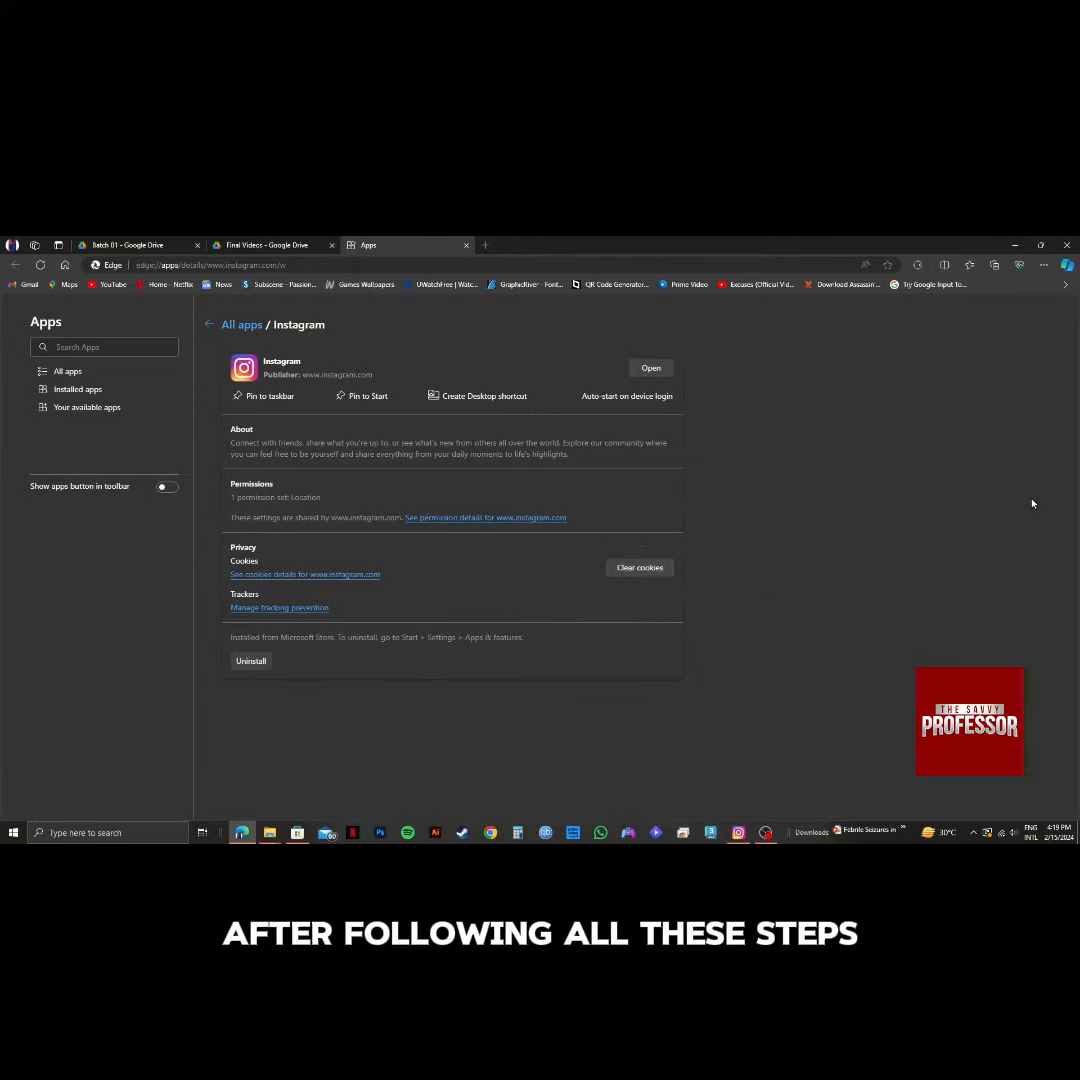
left_click(652, 368)
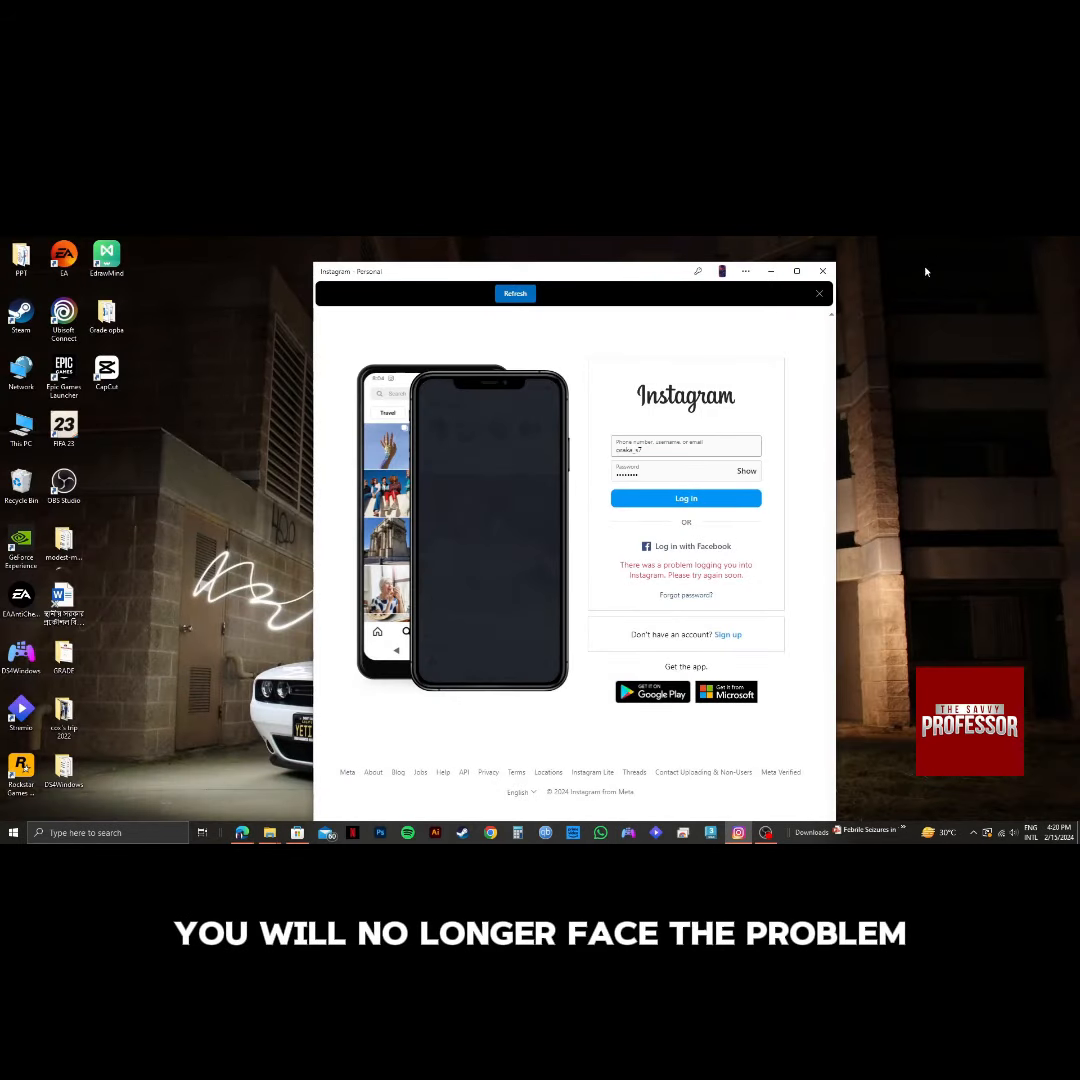
left_click(824, 270)
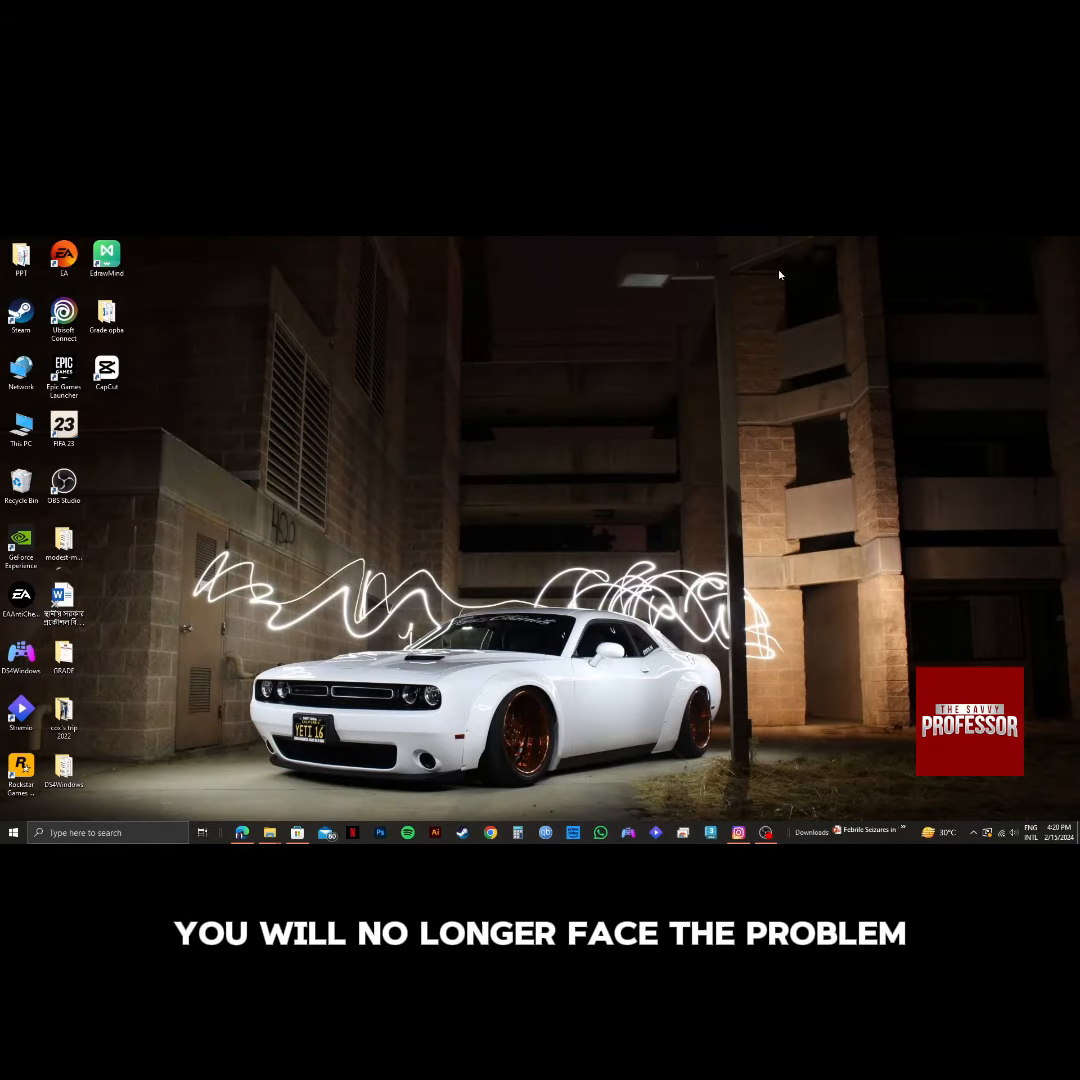